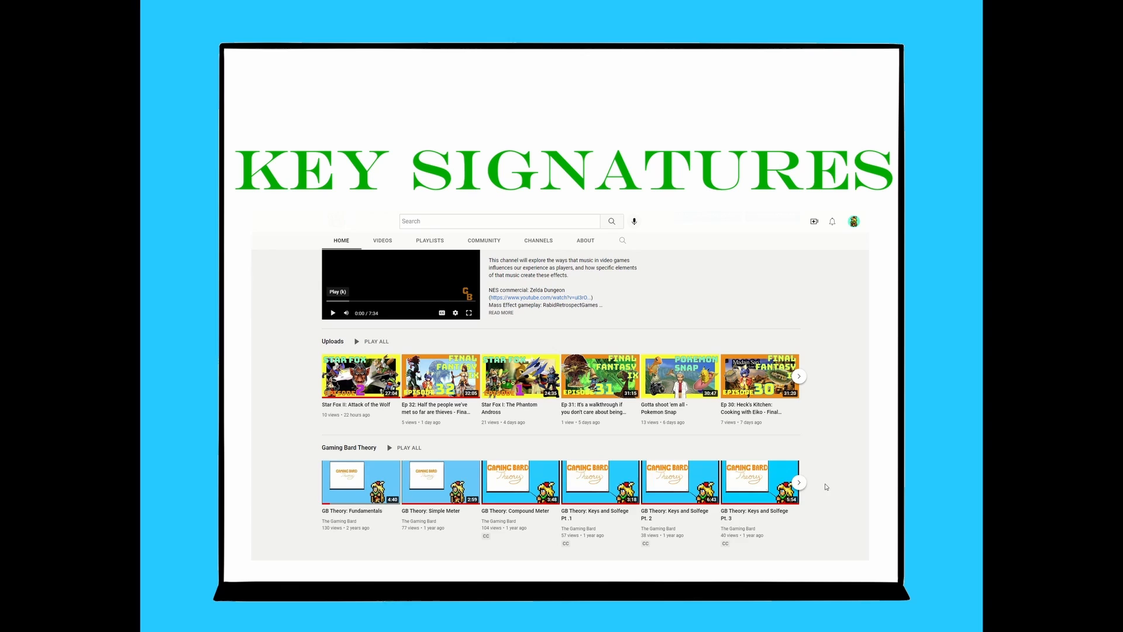
Advance the Gaming Bard Theory shelf to reveal the Triads, Intervals and Minor Scales videos
click(798, 481)
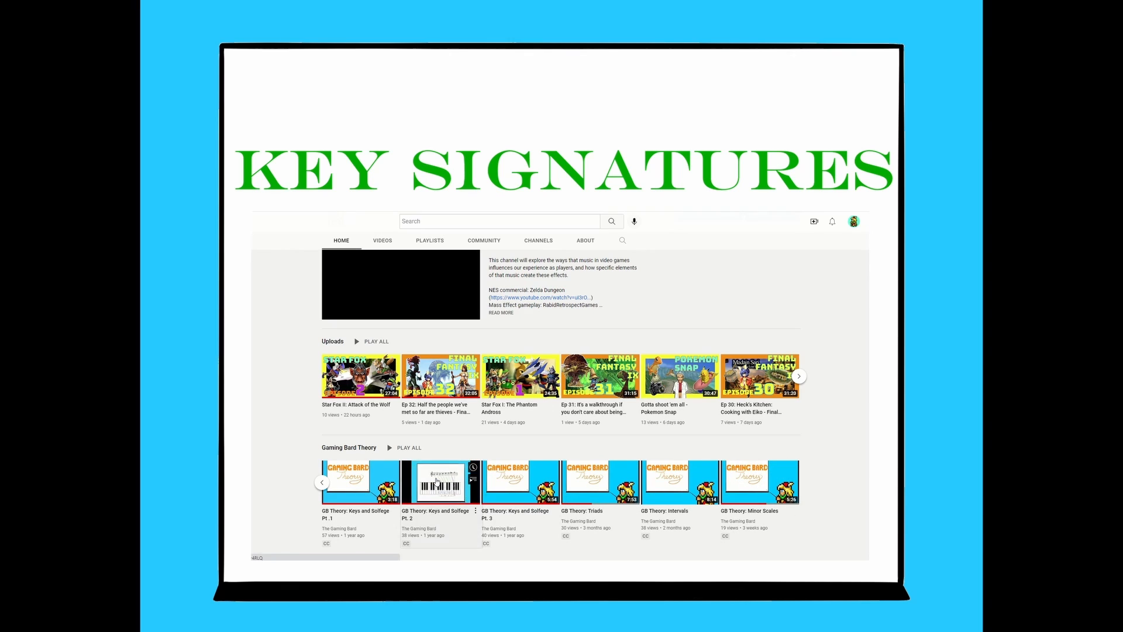